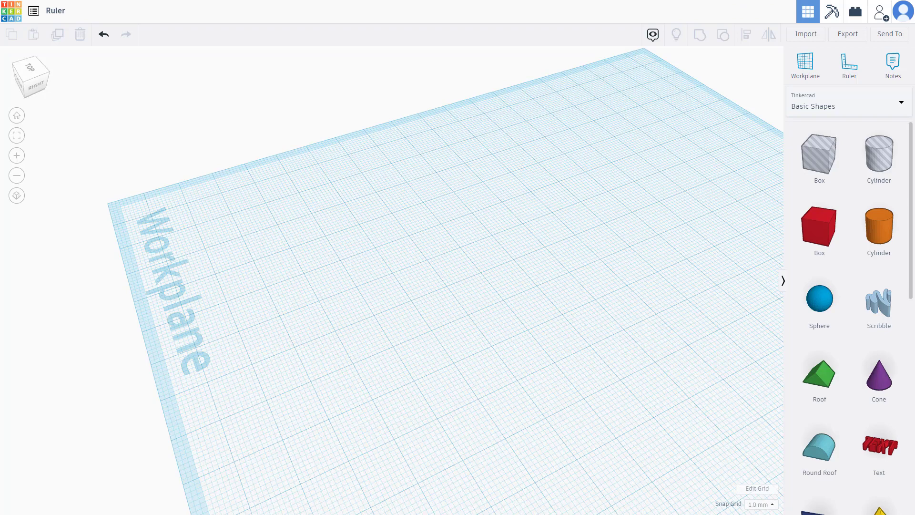
Step: Pick up the red Box from the Basic Shapes panel
{"action": "left_click", "coordinate": [819, 229]}
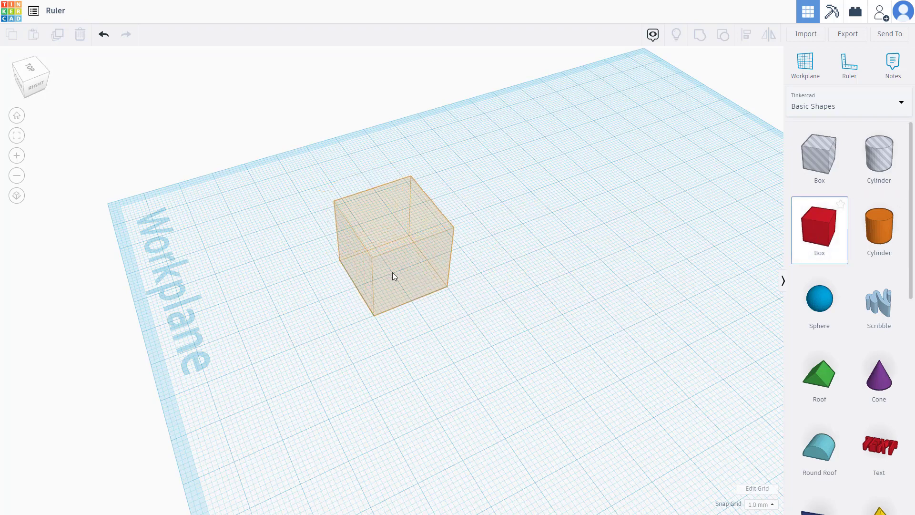
Step: Drop the red 20 mm box onto the middle of the workplane
{"action": "left_click", "coordinate": [398, 251]}
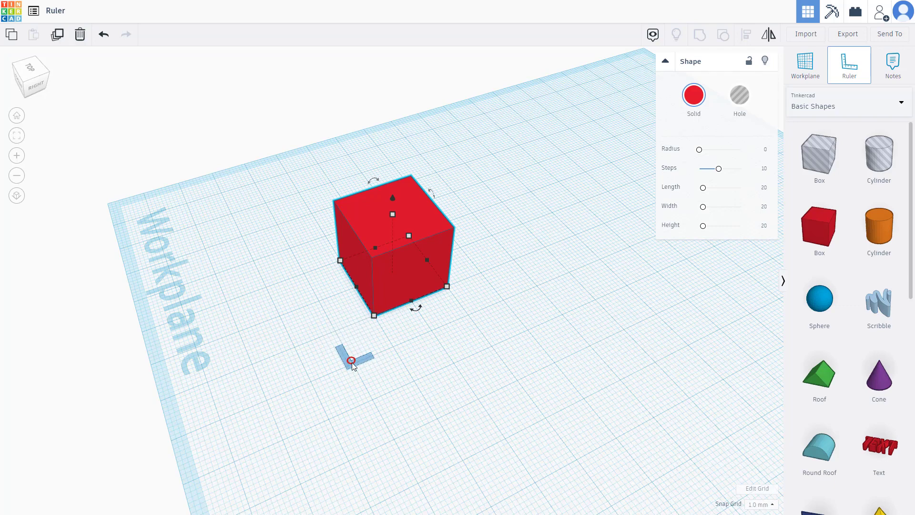
Step: Place the Ruler in front of the box, showing 20 mm sizes and 10 mm offsets
{"action": "left_click", "coordinate": [352, 360]}
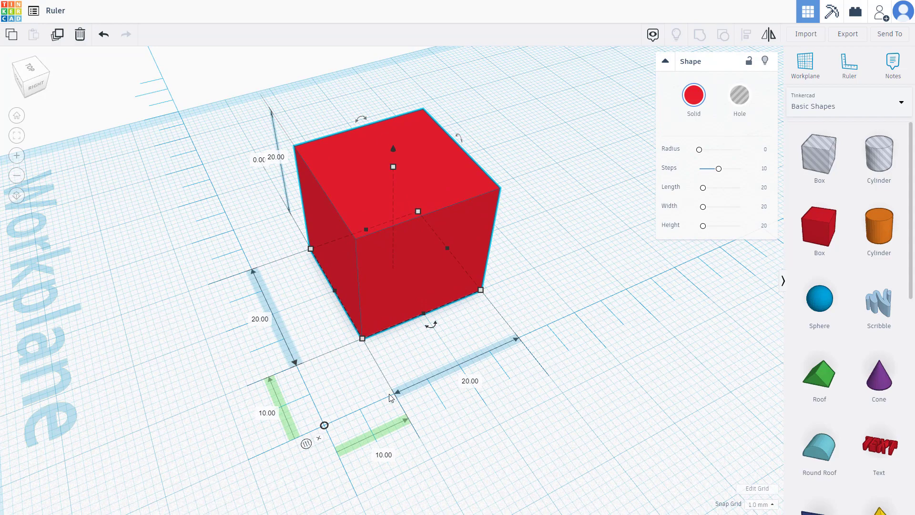
{"action": "mouse_move", "coordinate": [380, 370]}
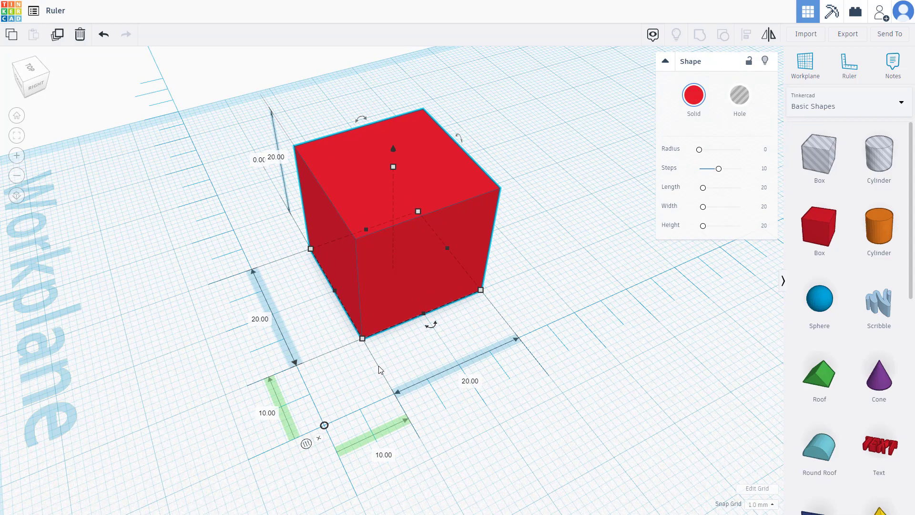
{"action": "mouse_move", "coordinate": [393, 393]}
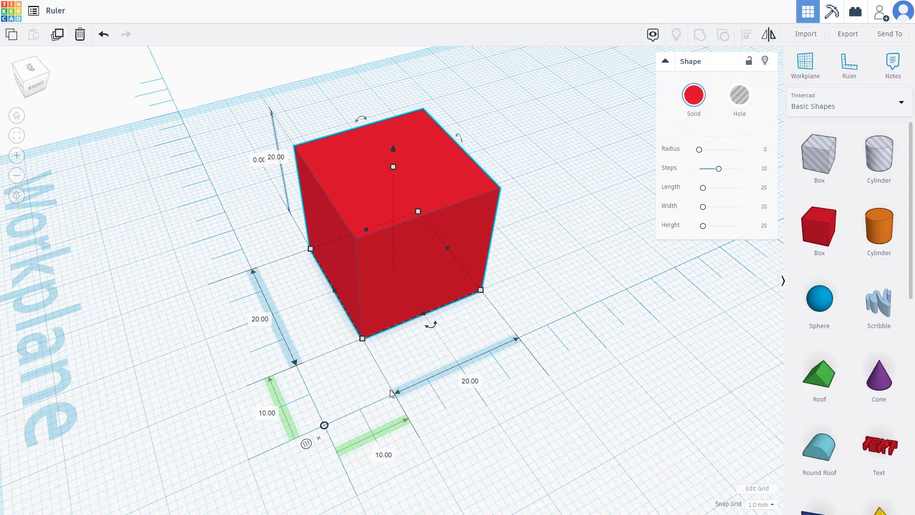
{"action": "mouse_move", "coordinate": [359, 336]}
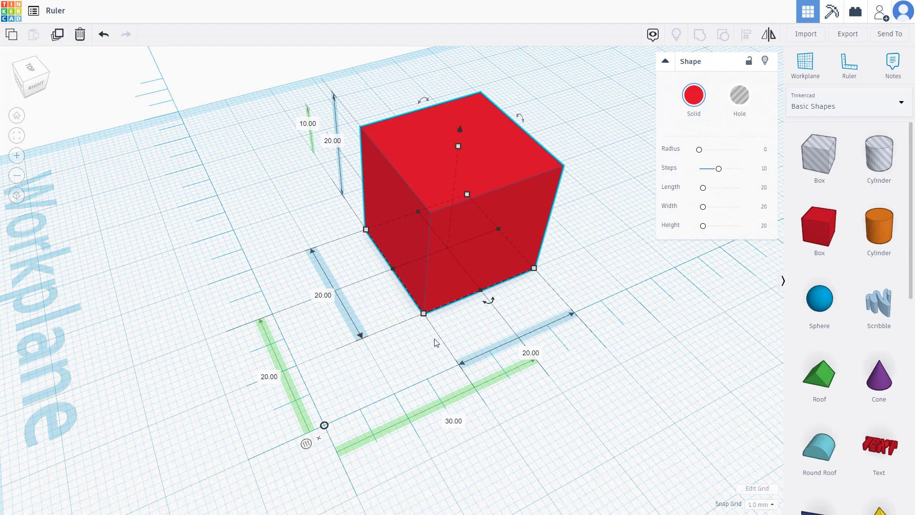
{"action": "mouse_move", "coordinate": [426, 294]}
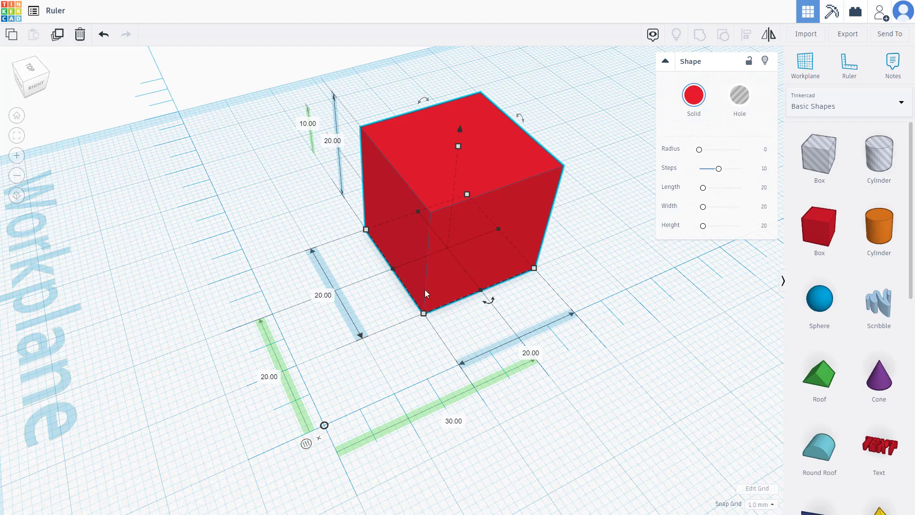
{"action": "mouse_move", "coordinate": [460, 260]}
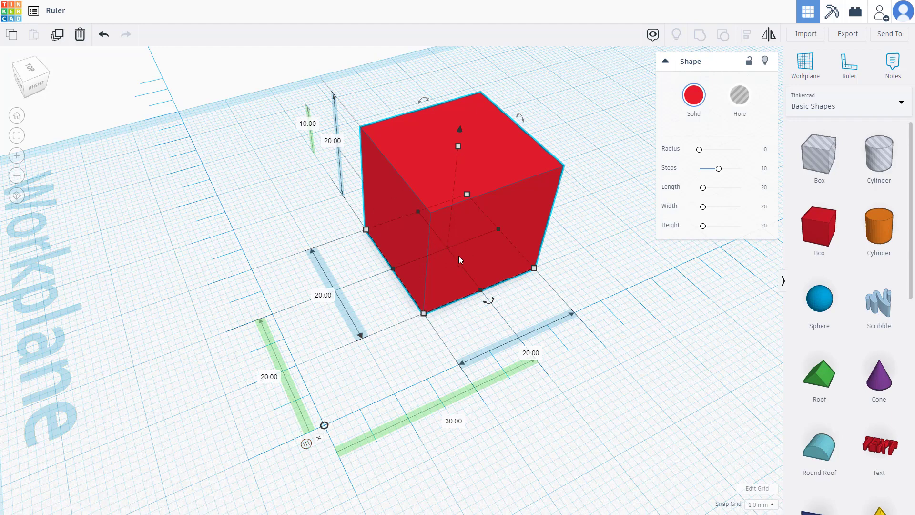
{"action": "mouse_move", "coordinate": [215, 341]}
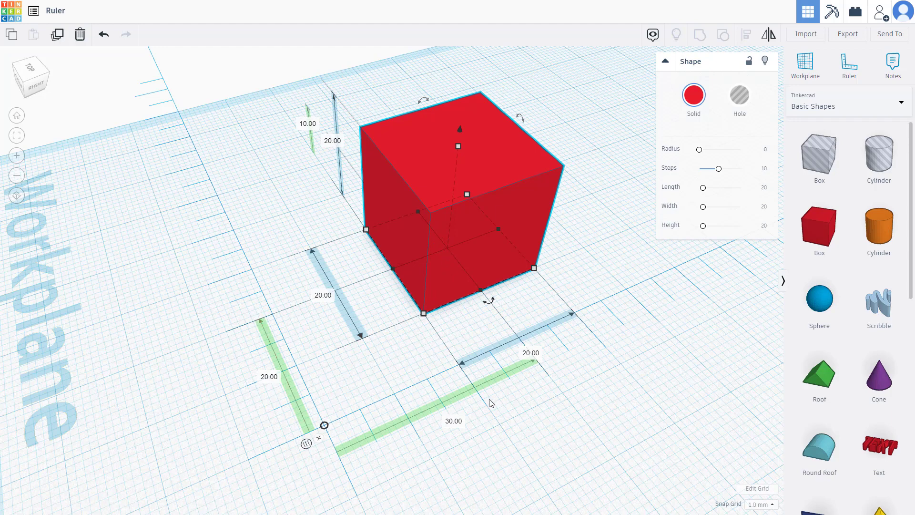
{"action": "mouse_move", "coordinate": [257, 330]}
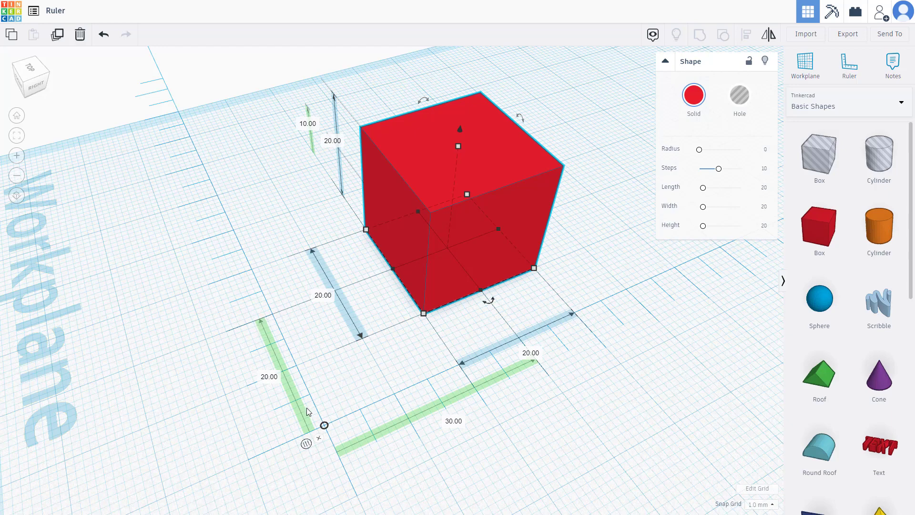
{"action": "mouse_move", "coordinate": [500, 239]}
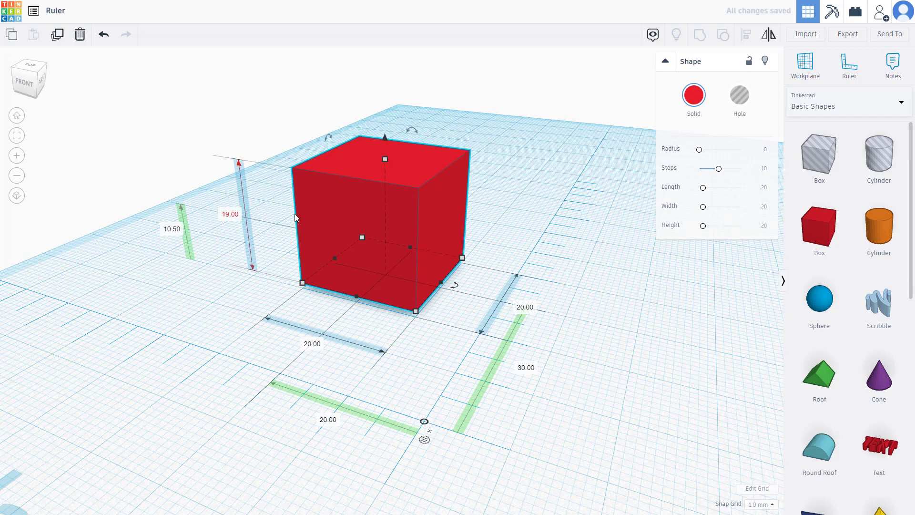
{"action": "mouse_move", "coordinate": [384, 156]}
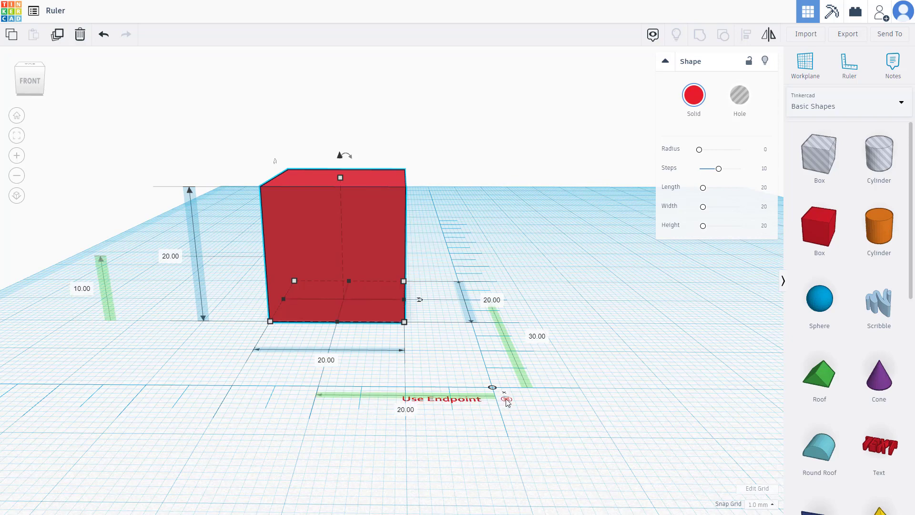
{"action": "mouse_move", "coordinate": [343, 239]}
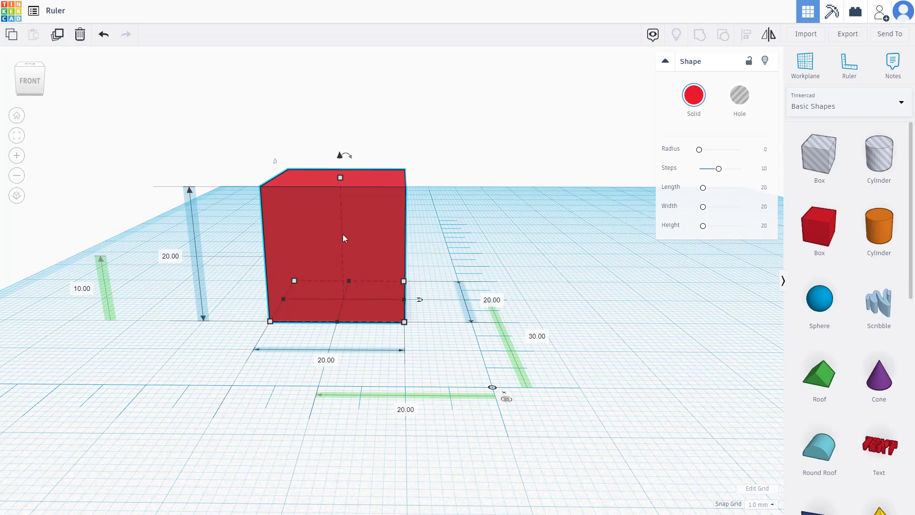
{"action": "mouse_move", "coordinate": [596, 373]}
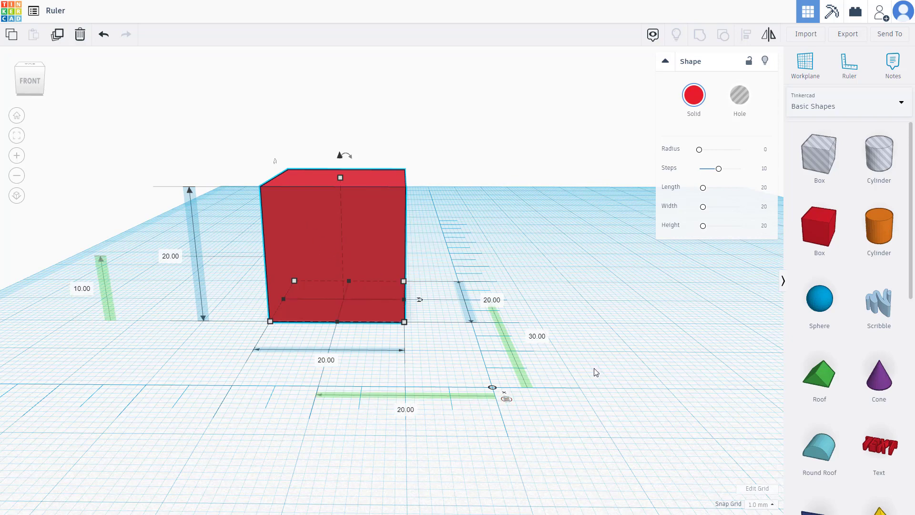